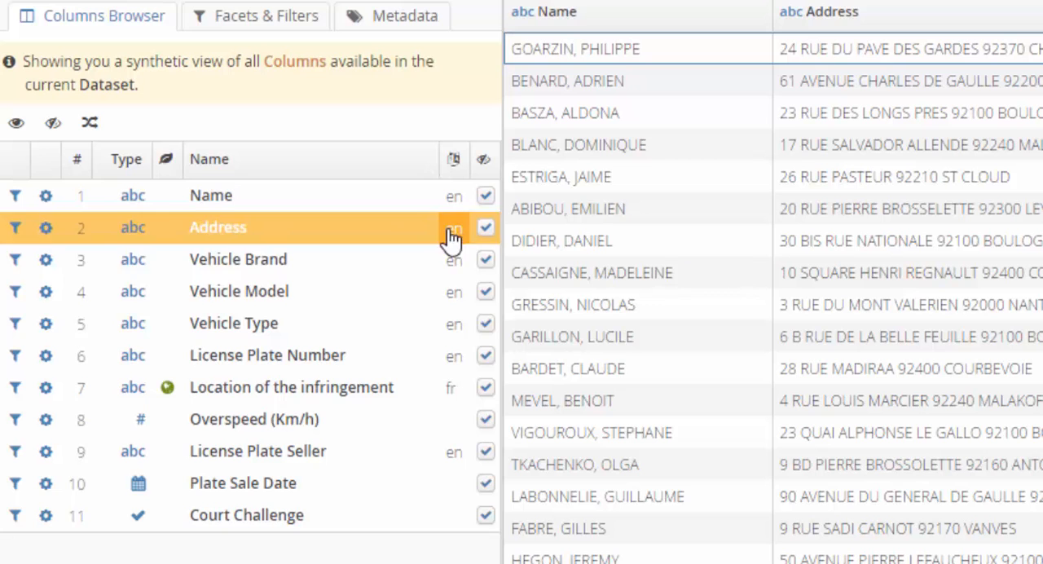
Step: Show the Mine Data catalogue of supervised and unsupervised machine learning algorithms
{"action": "left_click", "coordinate": [290, 388]}
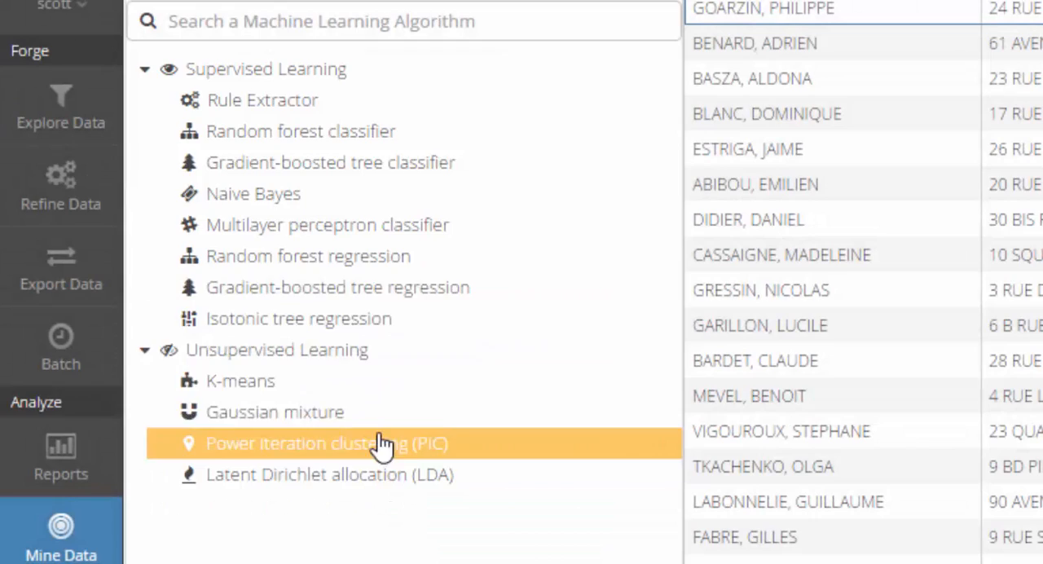
Step: Load the Rule Extractor algorithm and review its candidate input variables for the fraud dataset
{"action": "left_click", "coordinate": [262, 99]}
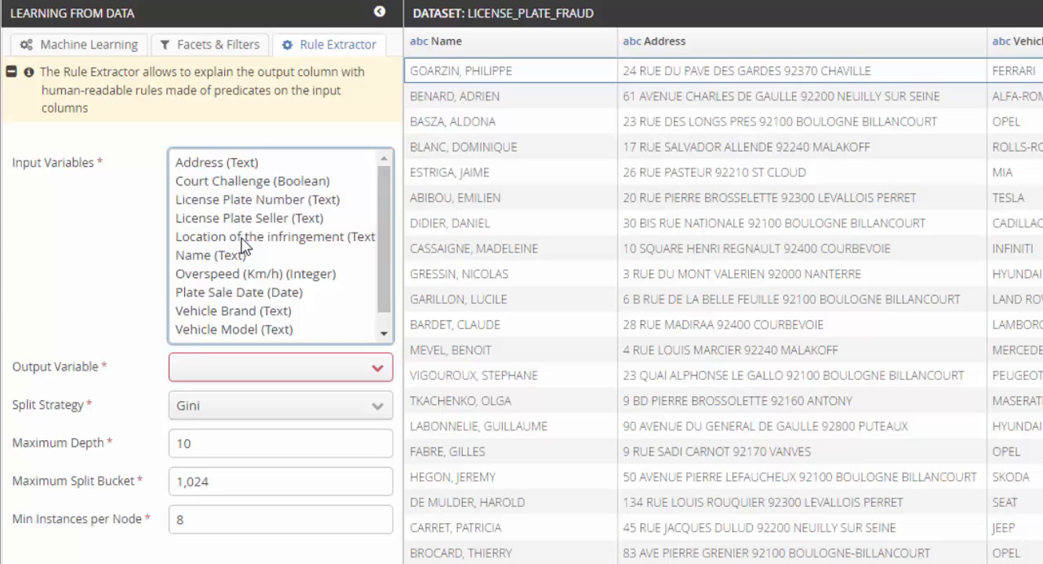
{"action": "scroll", "scroll_direction": "down", "scroll_amount": 3}
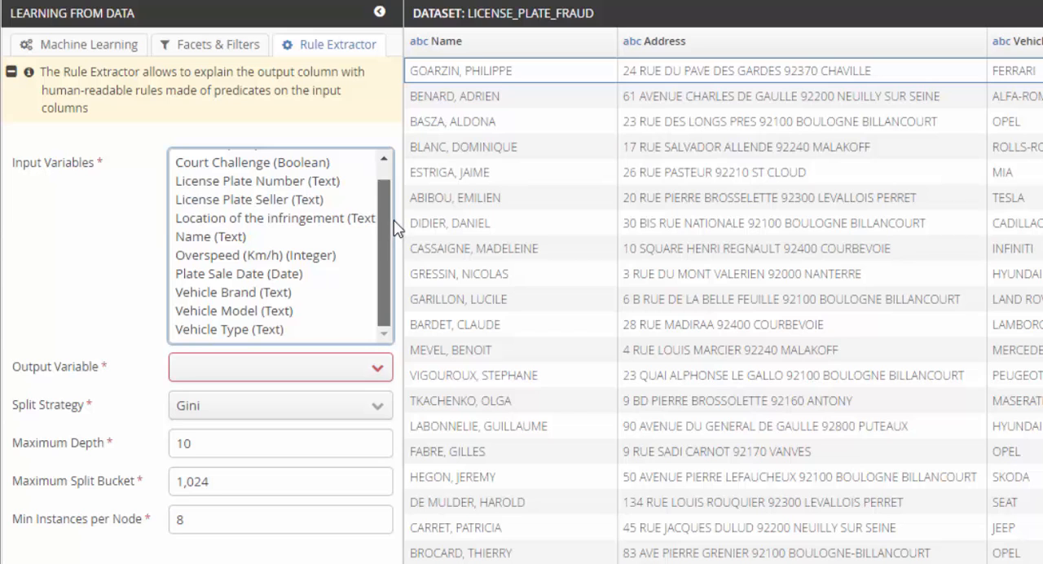
{"action": "scroll", "scroll_direction": "up", "scroll_amount": 3}
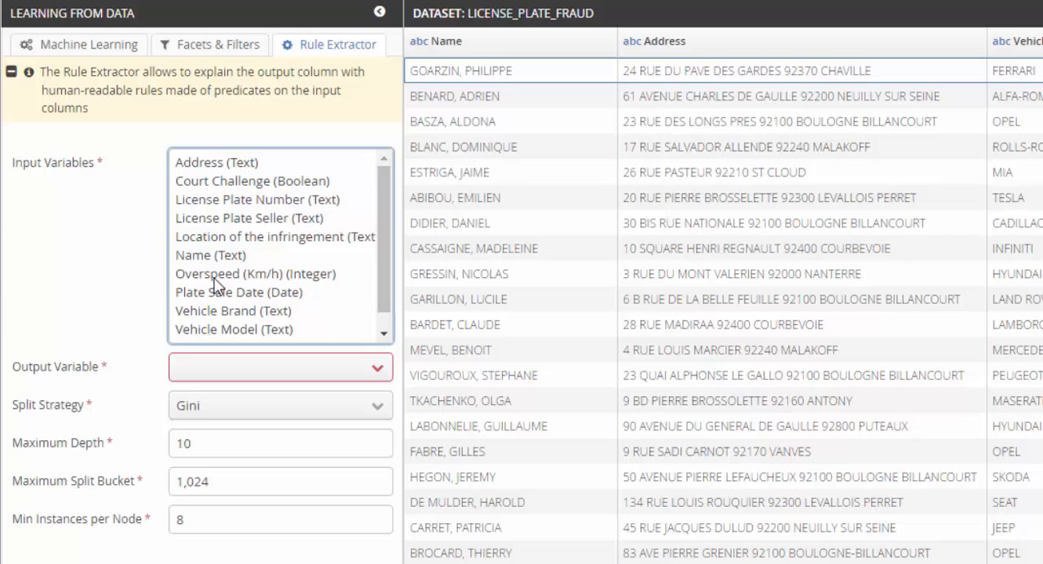
{"action": "mouse_move", "coordinate": [206, 357]}
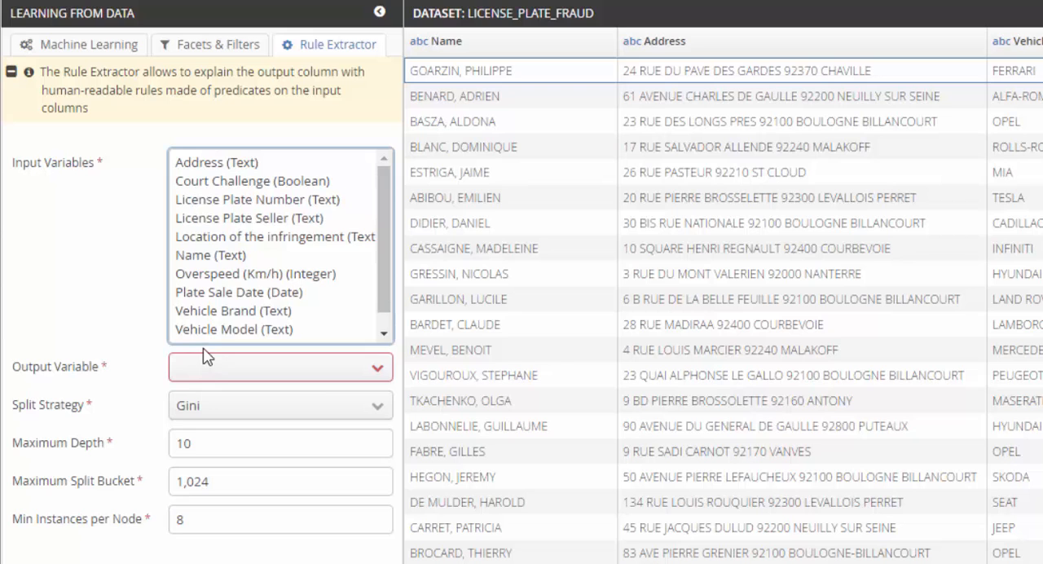
Step: Select License Plate Seller, Location of the infringement, Plate Sale Date, Vehicle Brand and Vehicle Model as inputs
{"action": "left_click", "coordinate": [248, 218]}
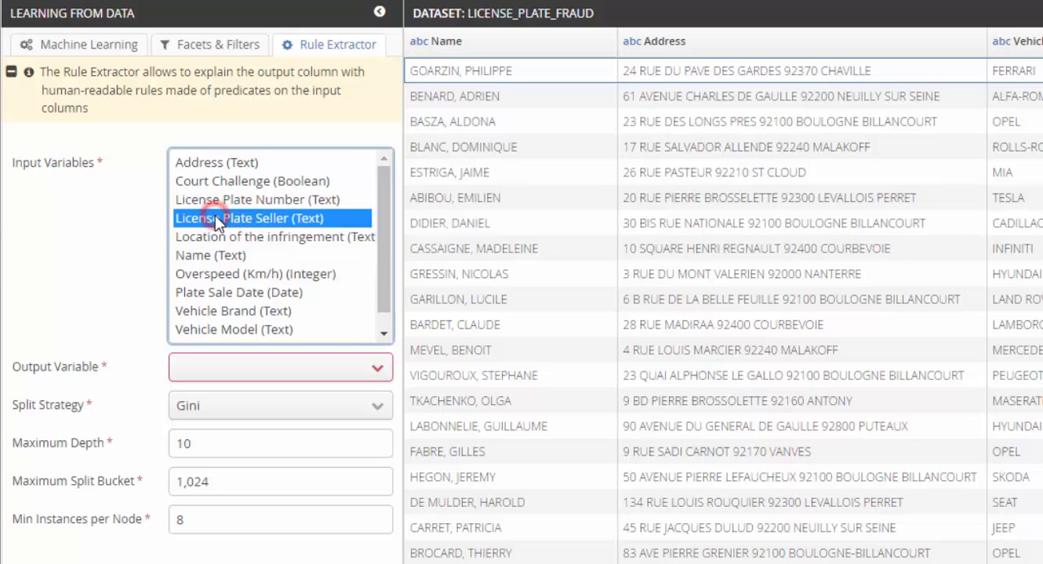
{"action": "left_click", "coordinate": [274, 236]}
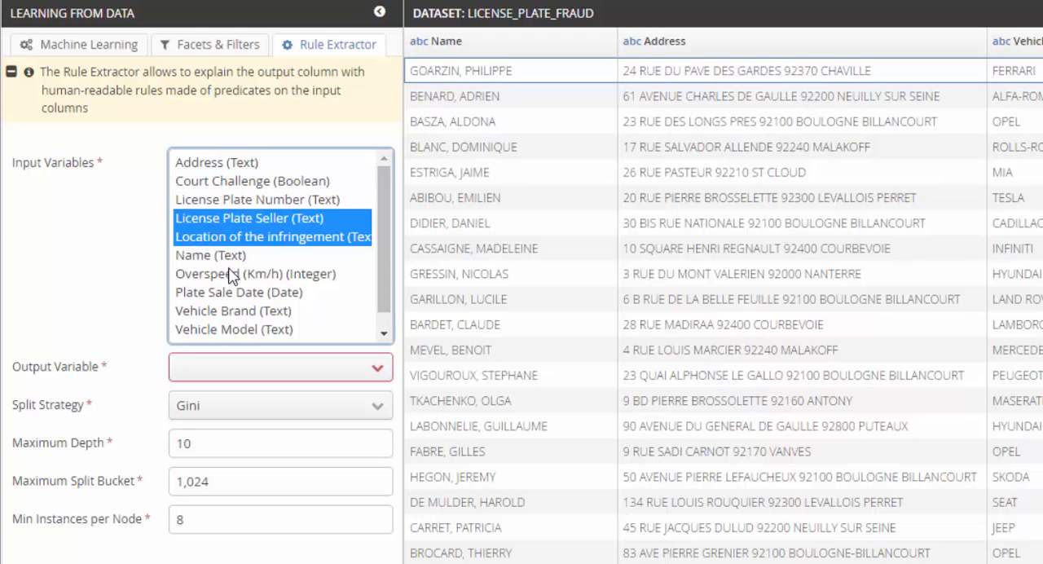
{"action": "left_click", "coordinate": [238, 292]}
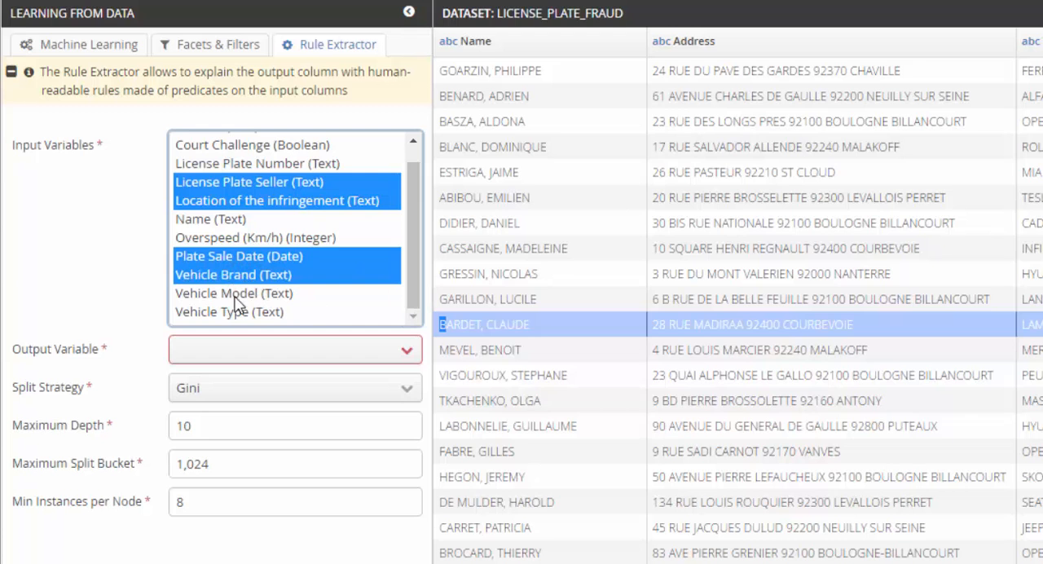
{"action": "scroll", "scroll_direction": "up", "scroll_amount": 3}
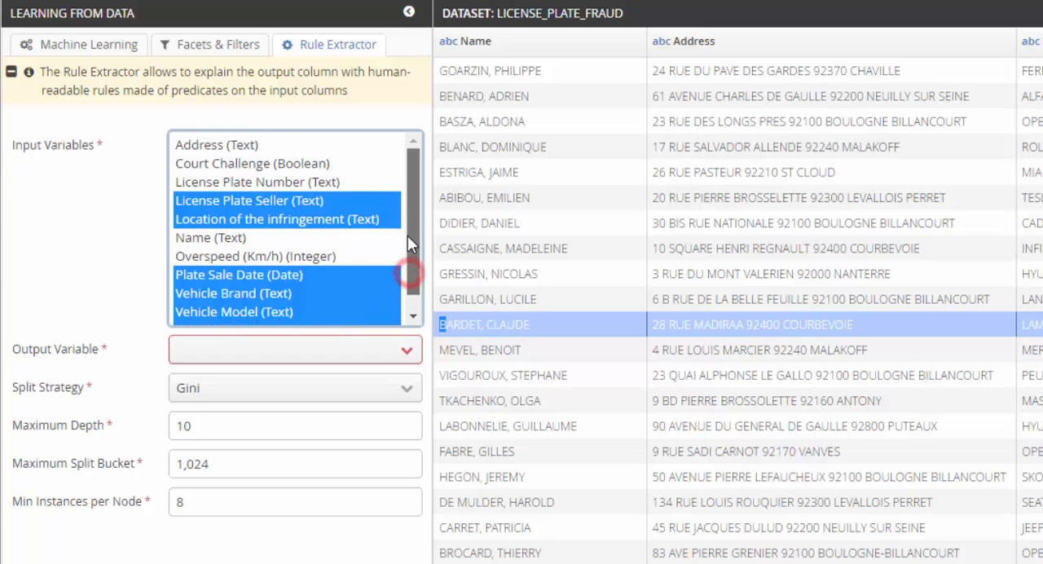
Step: Set Court Challenge (Boolean) as output variable and train the model, yielding 85 rules
{"action": "left_click", "coordinate": [293, 349]}
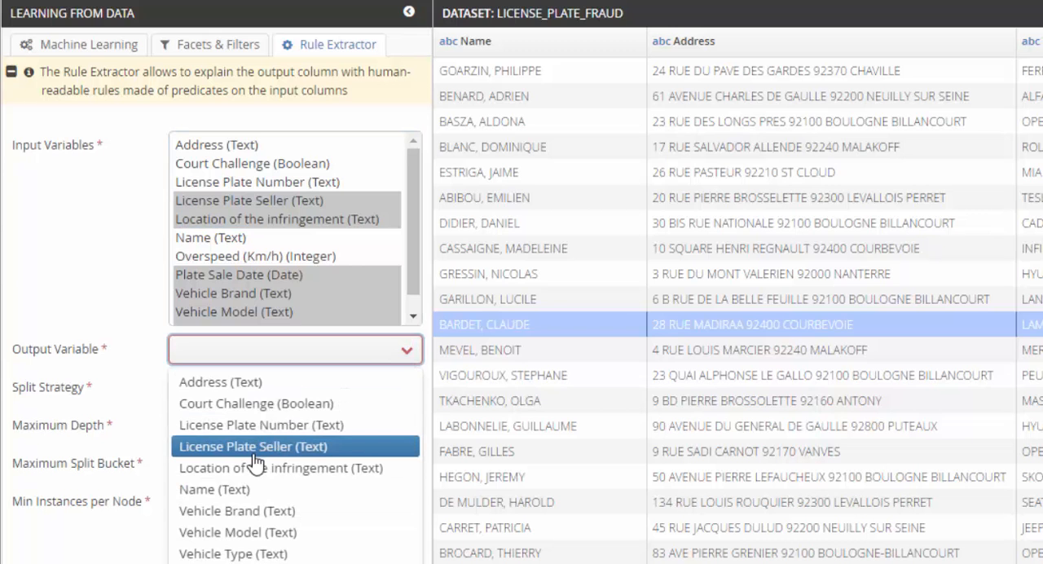
{"action": "left_click", "coordinate": [256, 404]}
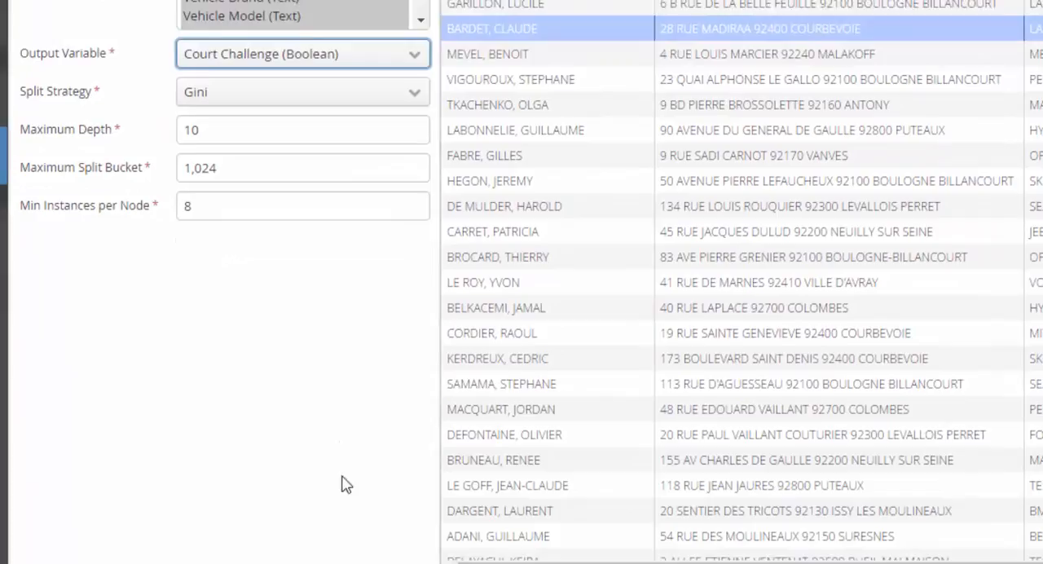
{"action": "left_click", "coordinate": [257, 554]}
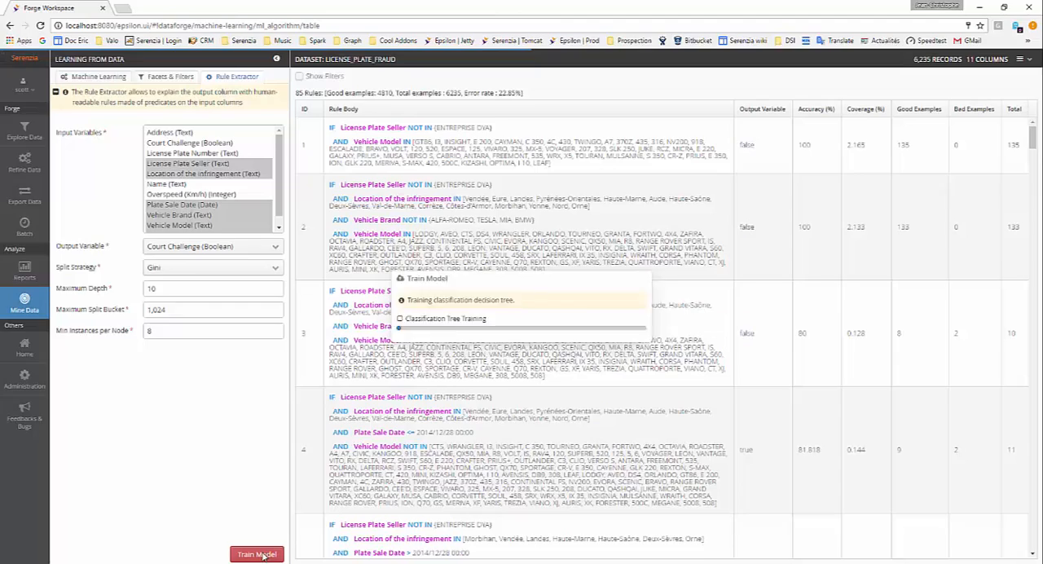
{"action": "left_click", "coordinate": [257, 554]}
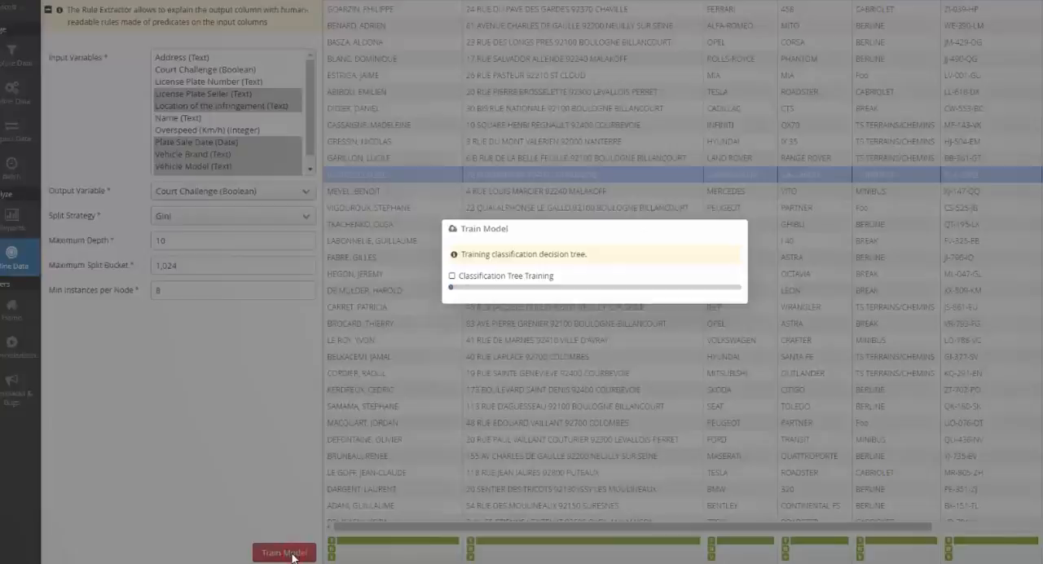
{"action": "left_click", "coordinate": [284, 553]}
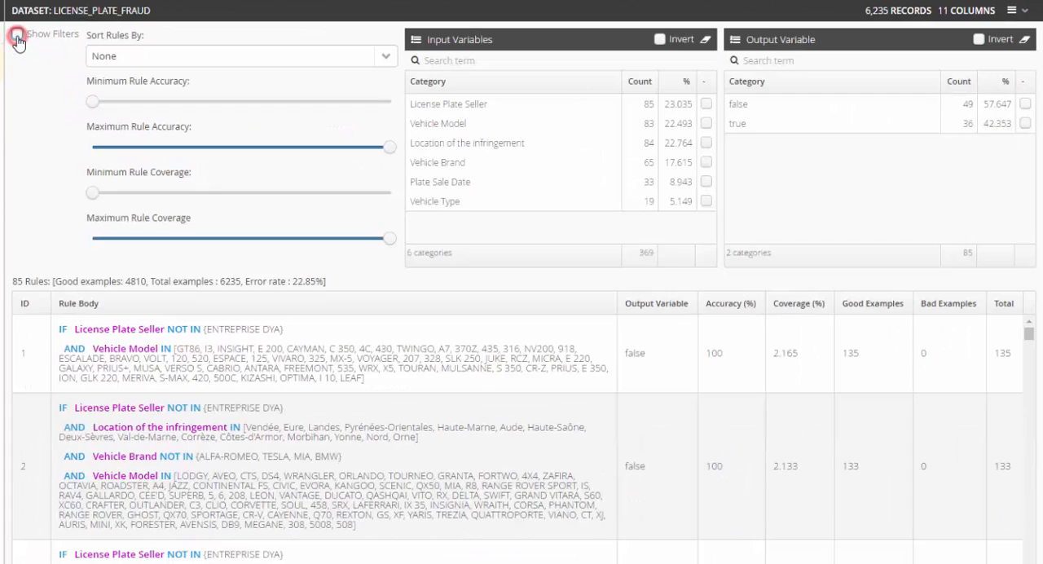
Step: Filter rules to Court Challenge true and sort by coverage then accuracy, top rule 18.412% at 100%
{"action": "left_click", "coordinate": [17, 32]}
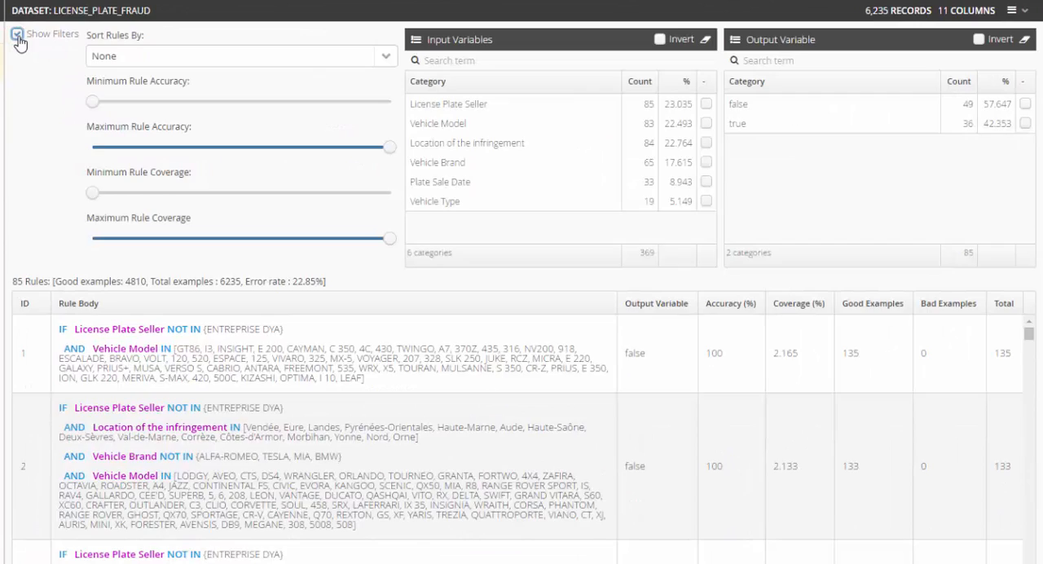
{"action": "left_click", "coordinate": [1025, 124]}
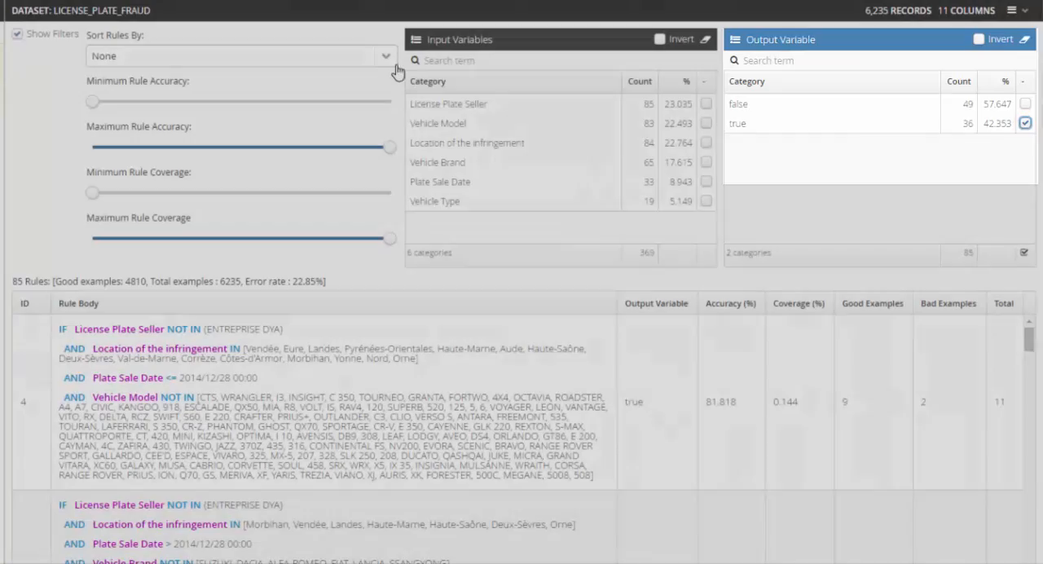
{"action": "left_click", "coordinate": [386, 55]}
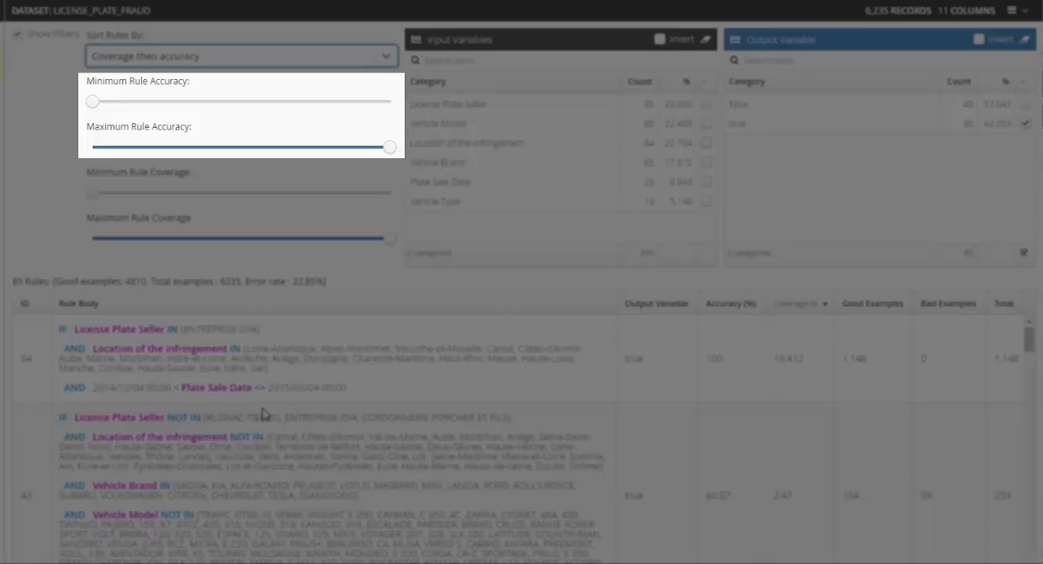
{"action": "mouse_move", "coordinate": [280, 395]}
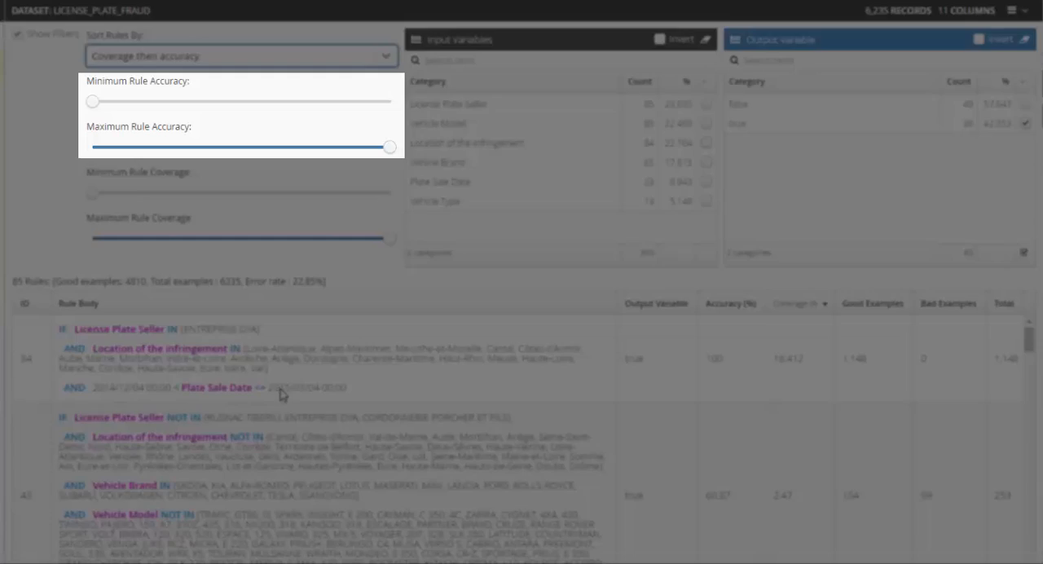
{"action": "scroll", "scroll_direction": "down", "scroll_amount": 3}
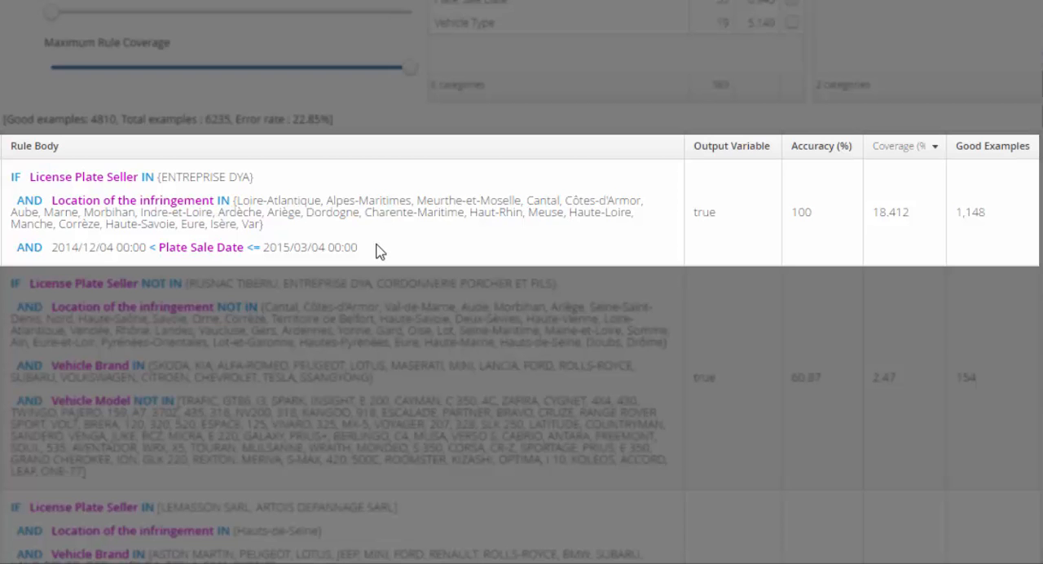